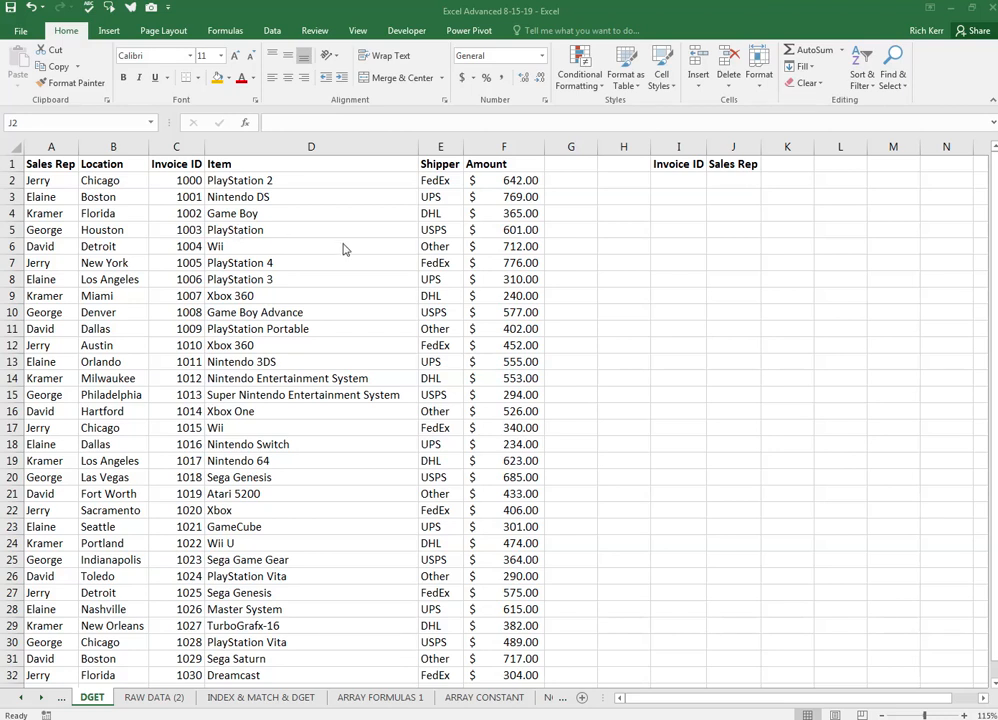
{"action": "mouse_move", "coordinate": [207, 160]}
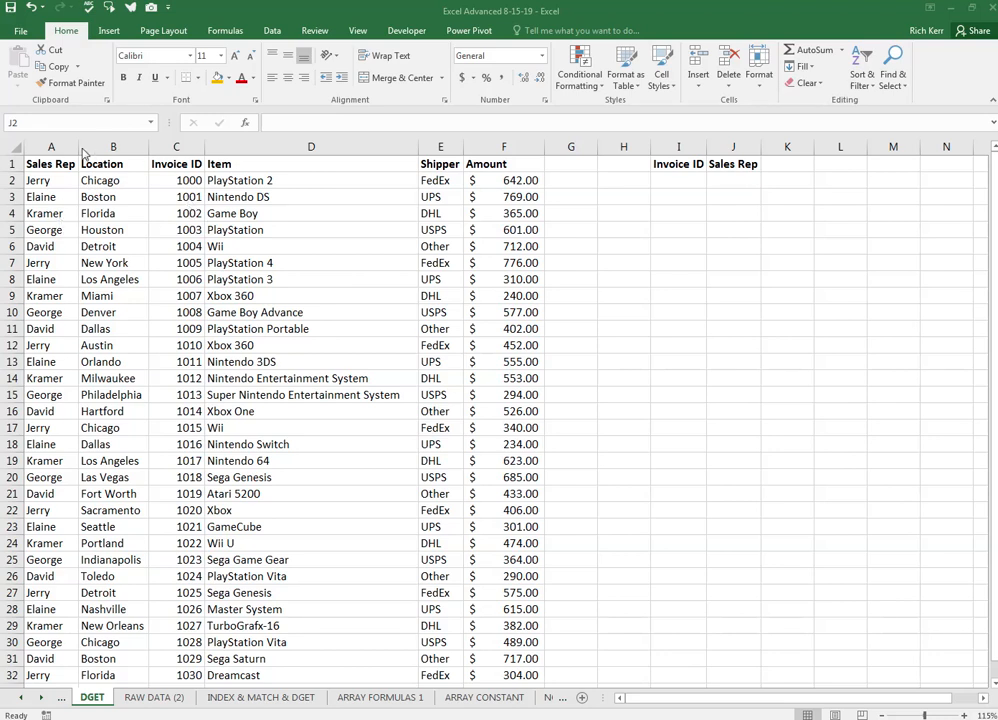
{"action": "mouse_move", "coordinate": [120, 187]}
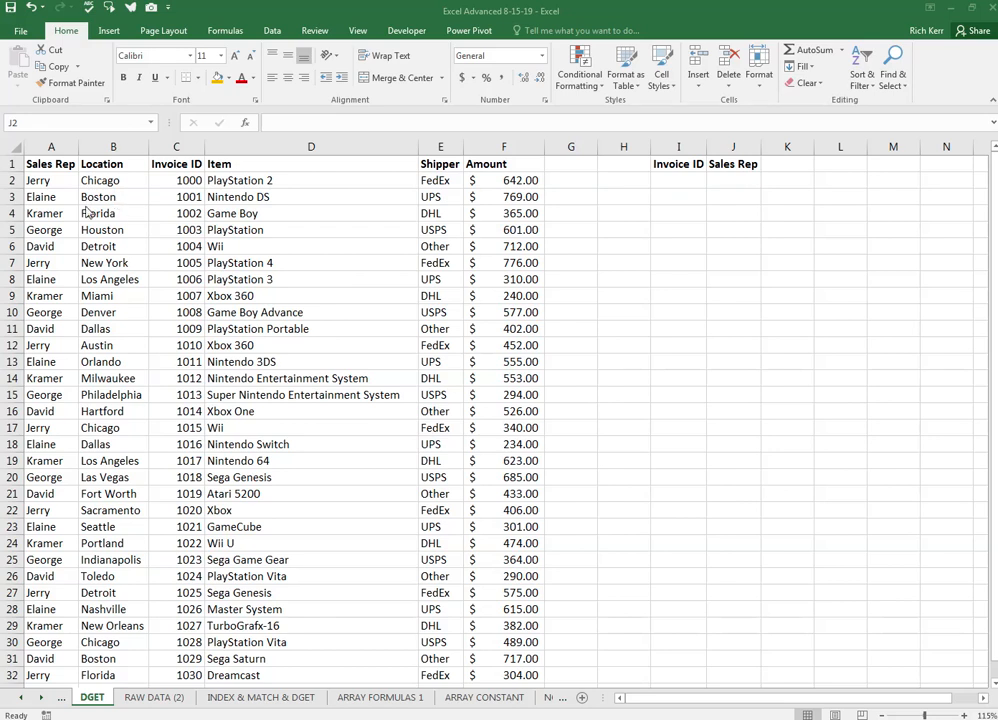
{"action": "mouse_move", "coordinate": [118, 210]}
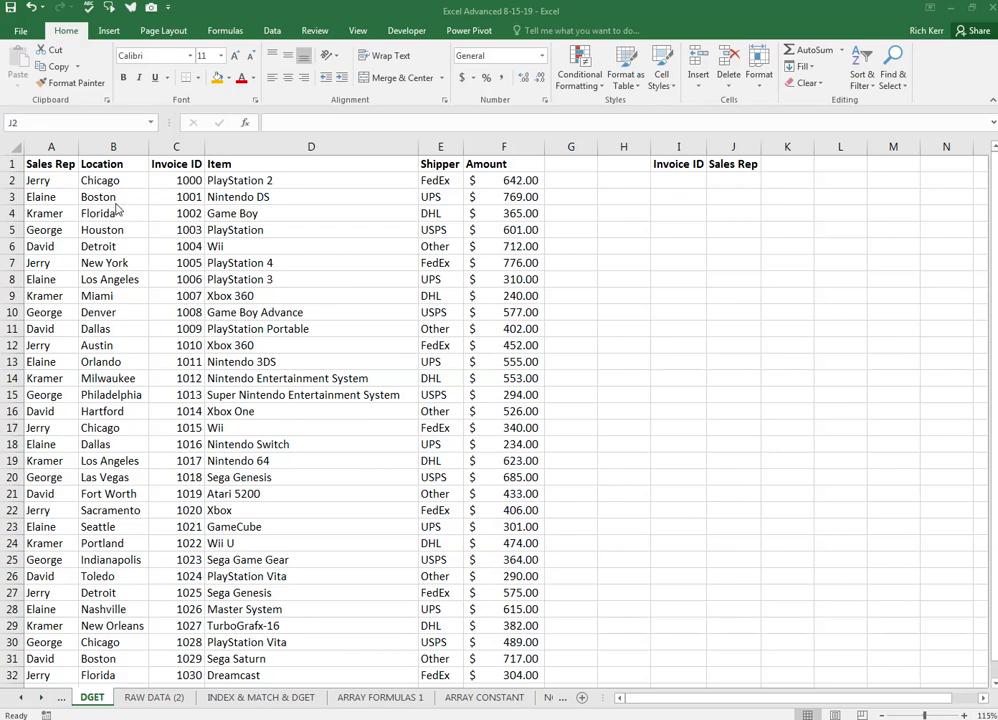
{"action": "mouse_move", "coordinate": [119, 209]}
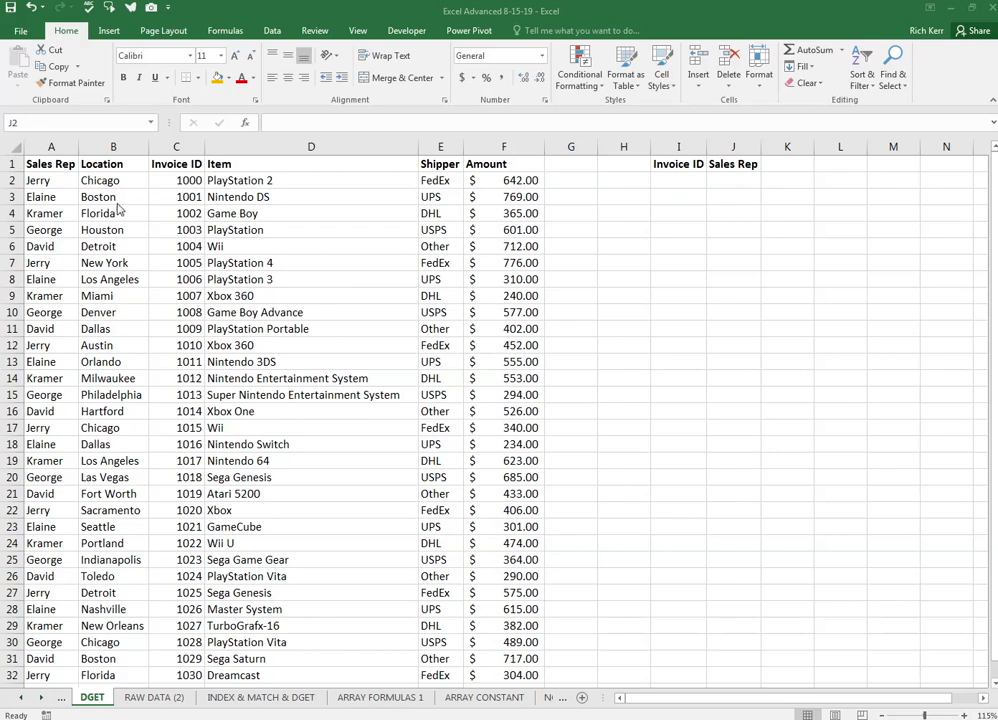
{"action": "mouse_move", "coordinate": [393, 217]}
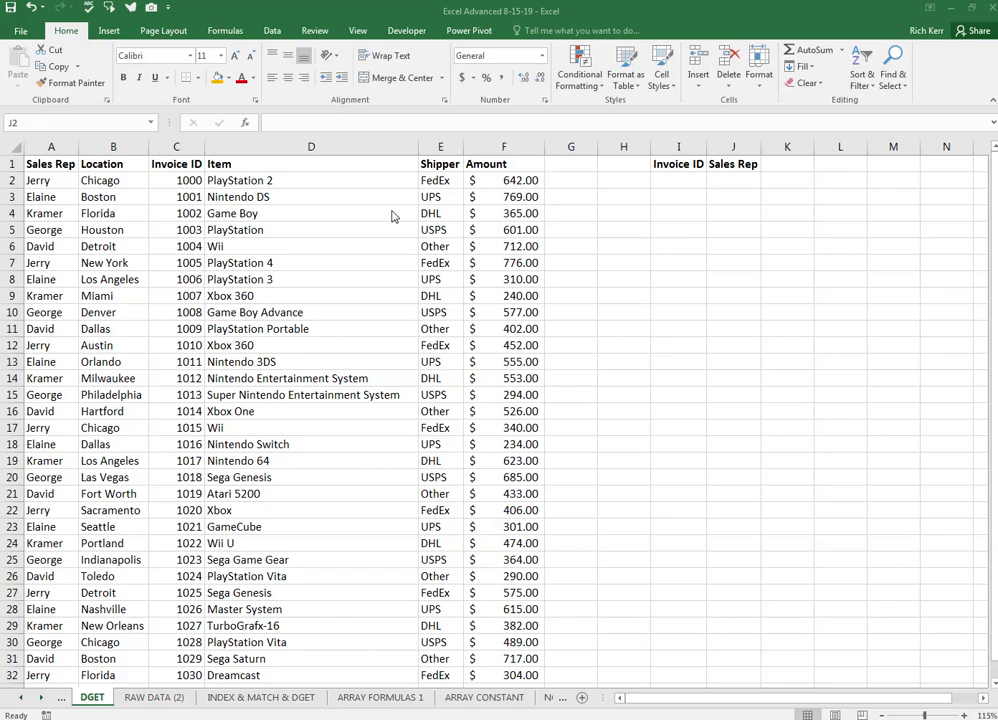
{"action": "mouse_move", "coordinate": [330, 270]}
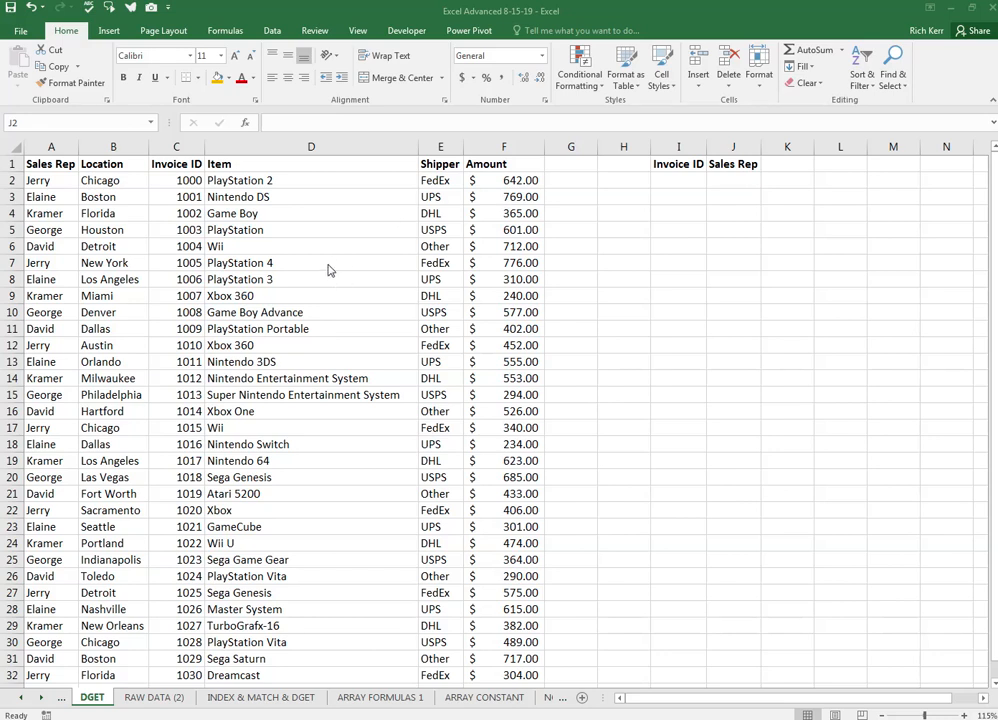
{"action": "mouse_move", "coordinate": [55, 177]}
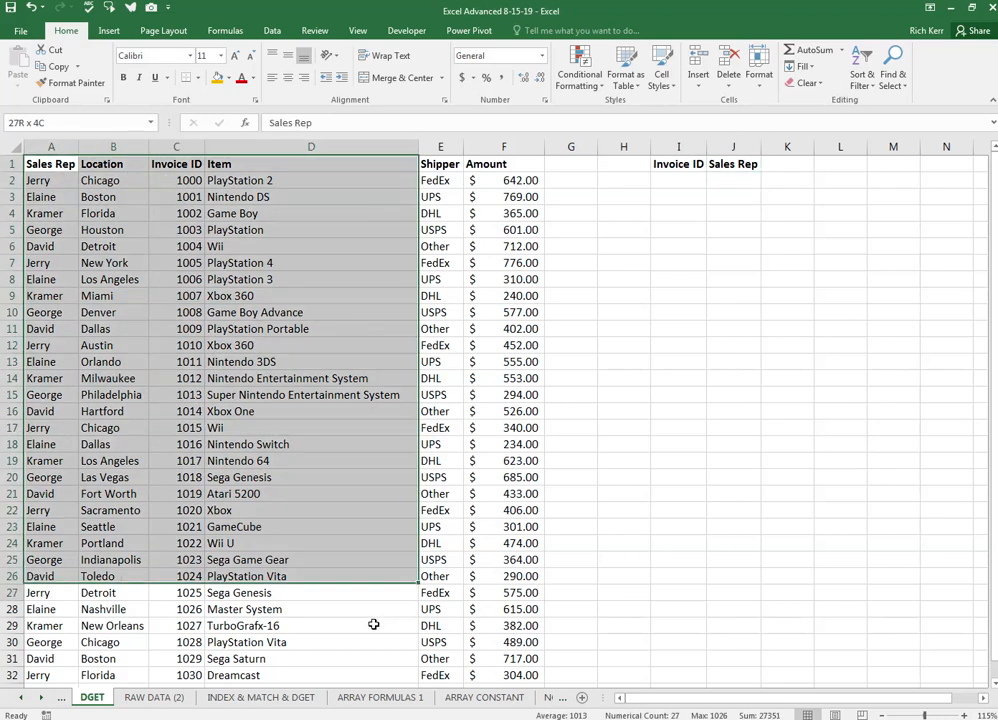
Enter invoice number 1016 under Invoice ID in I2.
{"action": "scroll", "scroll_direction": "down", "scroll_amount": 3}
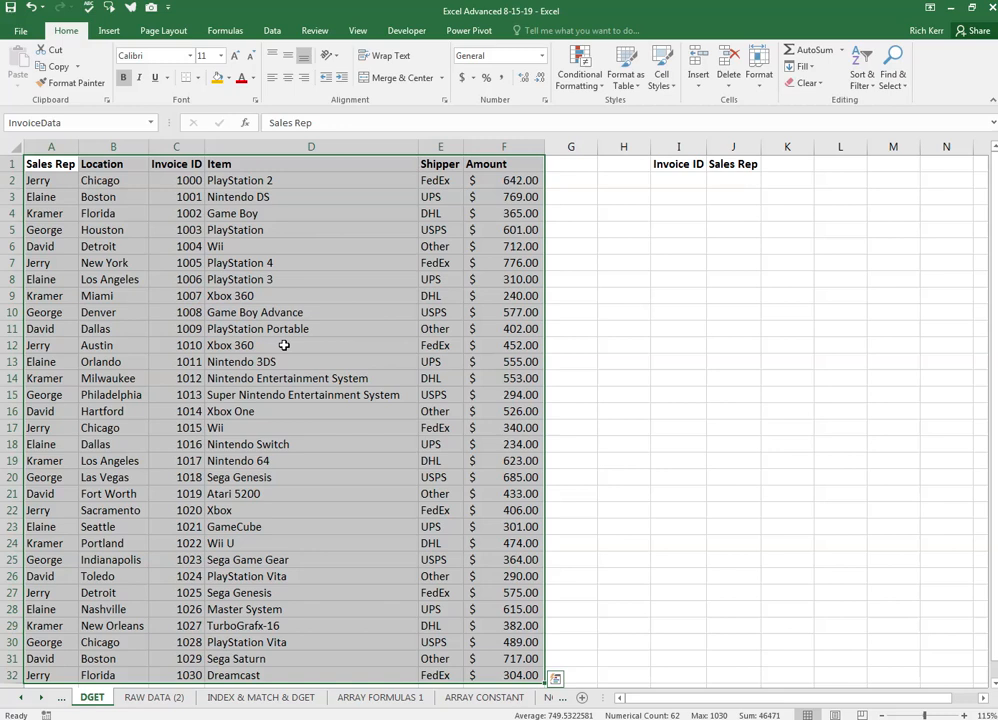
{"action": "scroll", "scroll_direction": "down", "scroll_amount": 3}
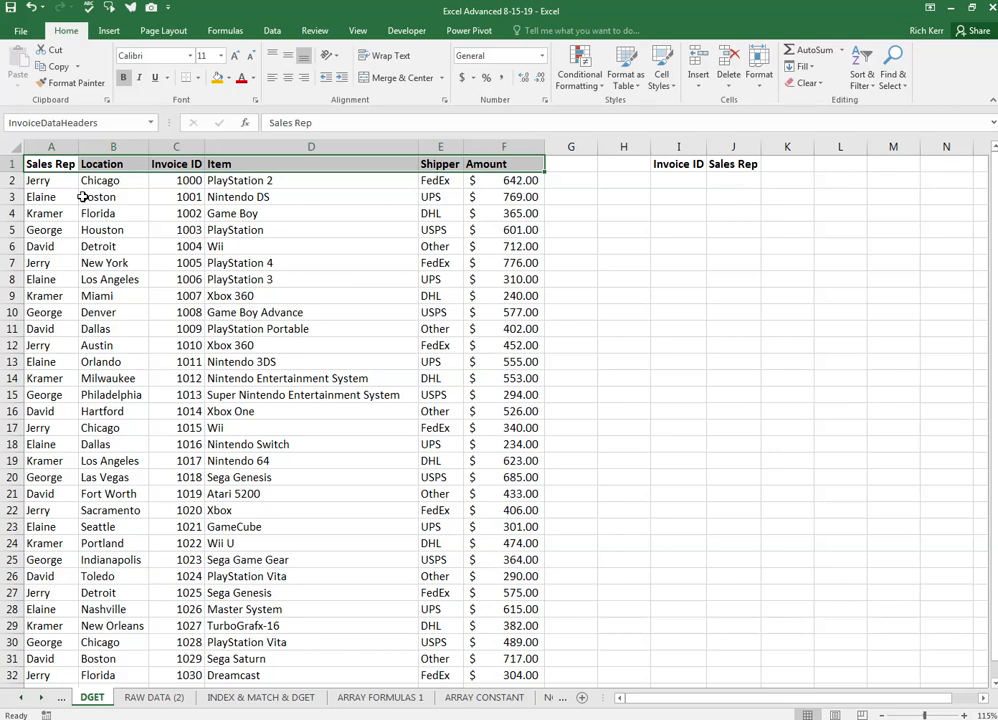
{"action": "mouse_move", "coordinate": [285, 246]}
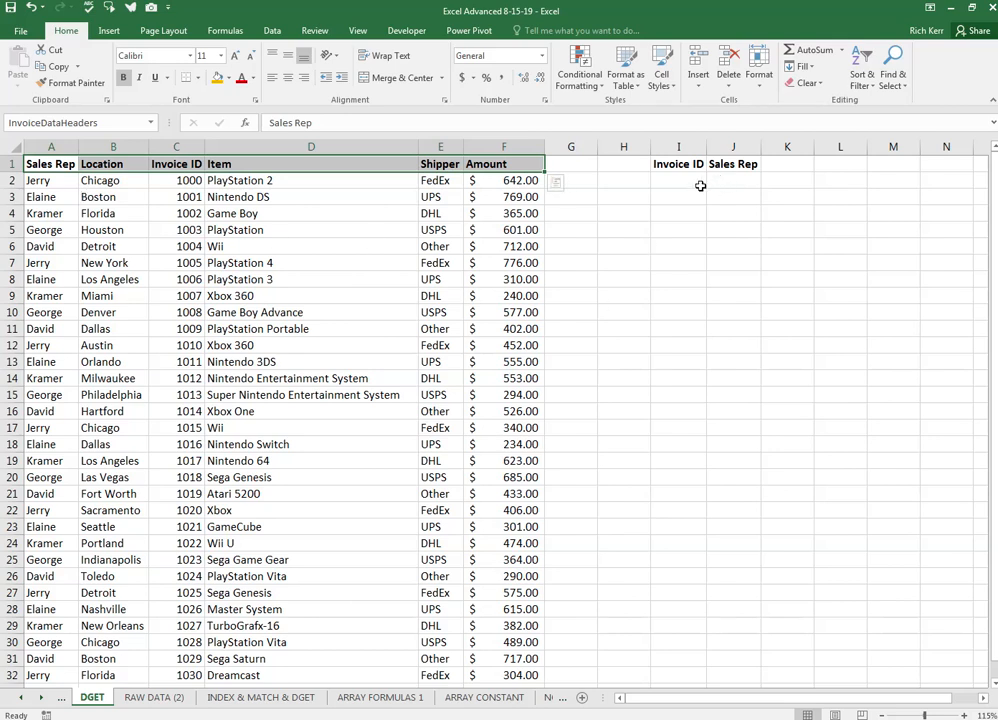
{"action": "left_click", "coordinate": [678, 180]}
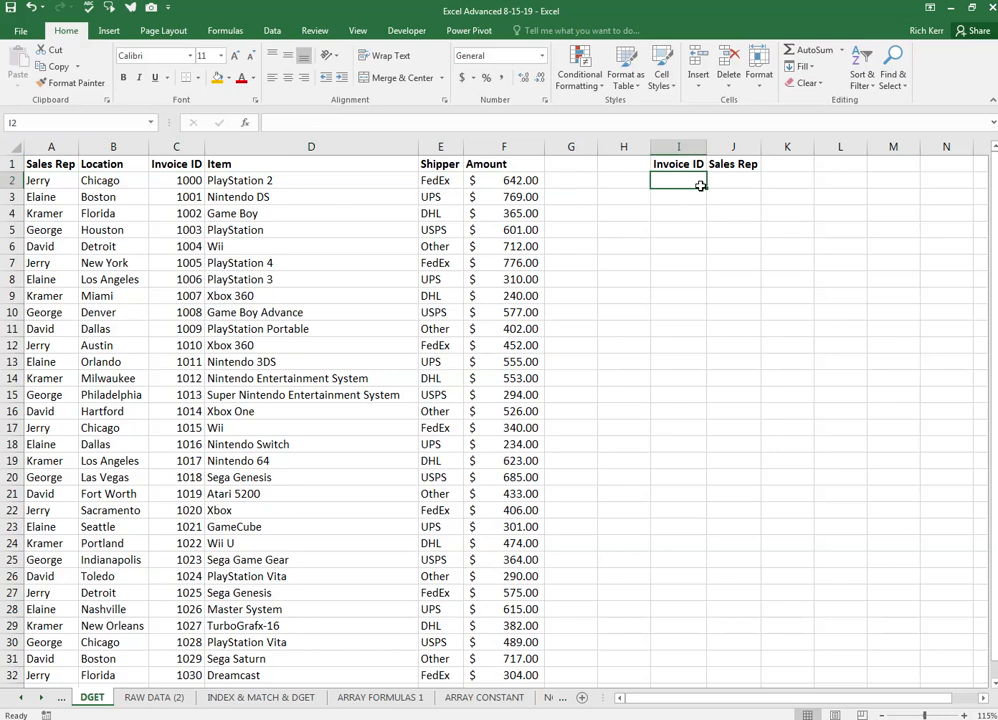
{"action": "type", "text": "1016"}
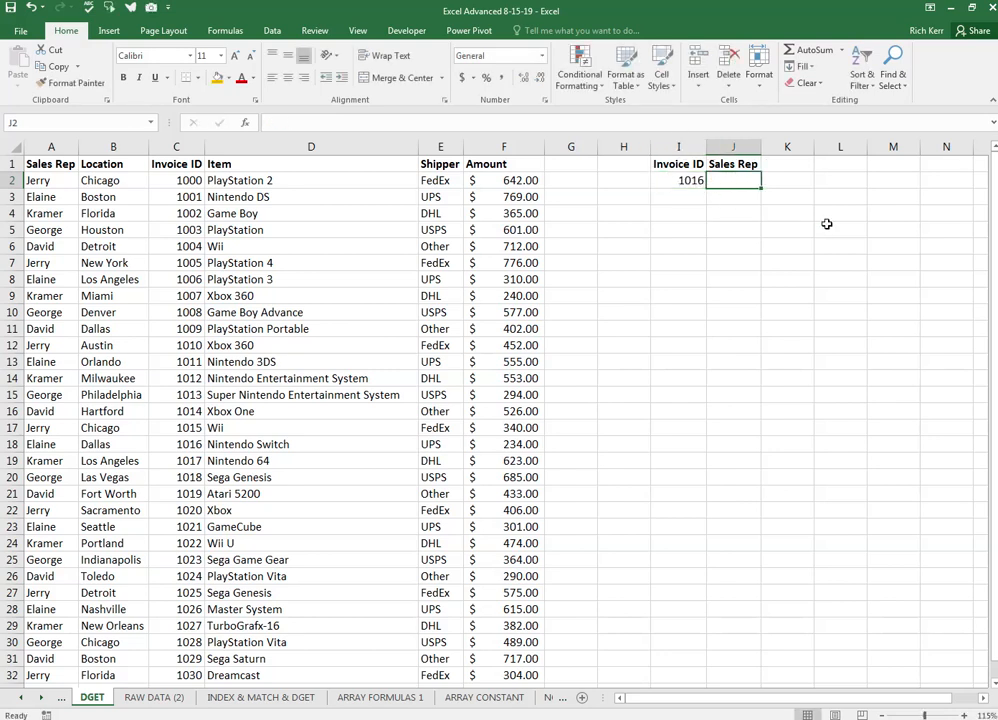
Begin =DGET( in J2 with InvoiceData as the database argument.
{"action": "type", "text": "=dget"}
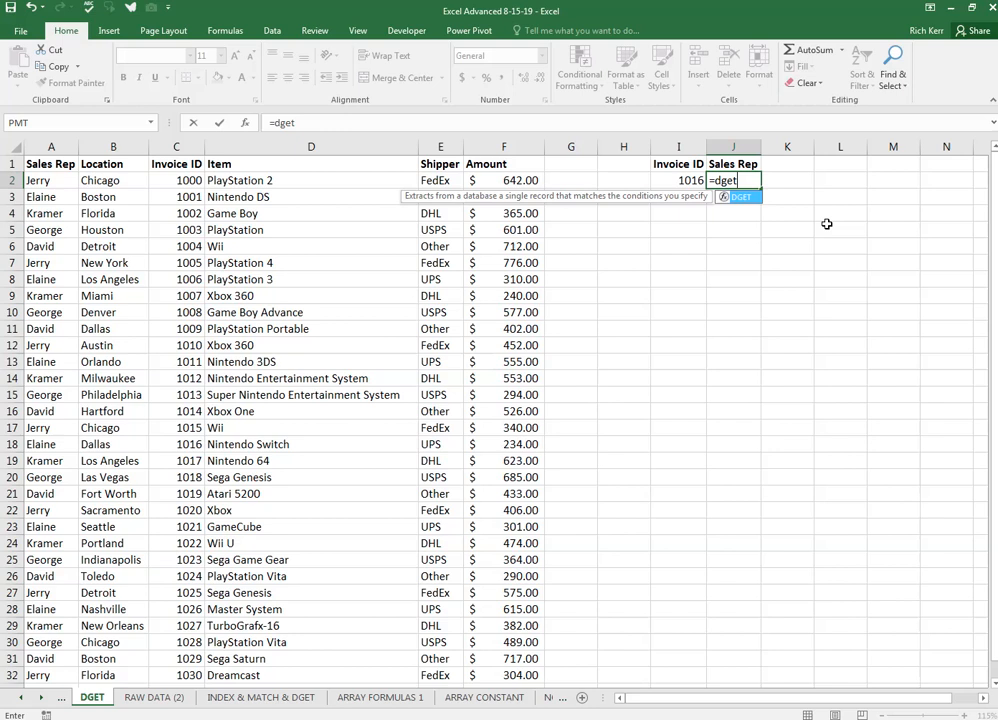
{"action": "type", "text": "("}
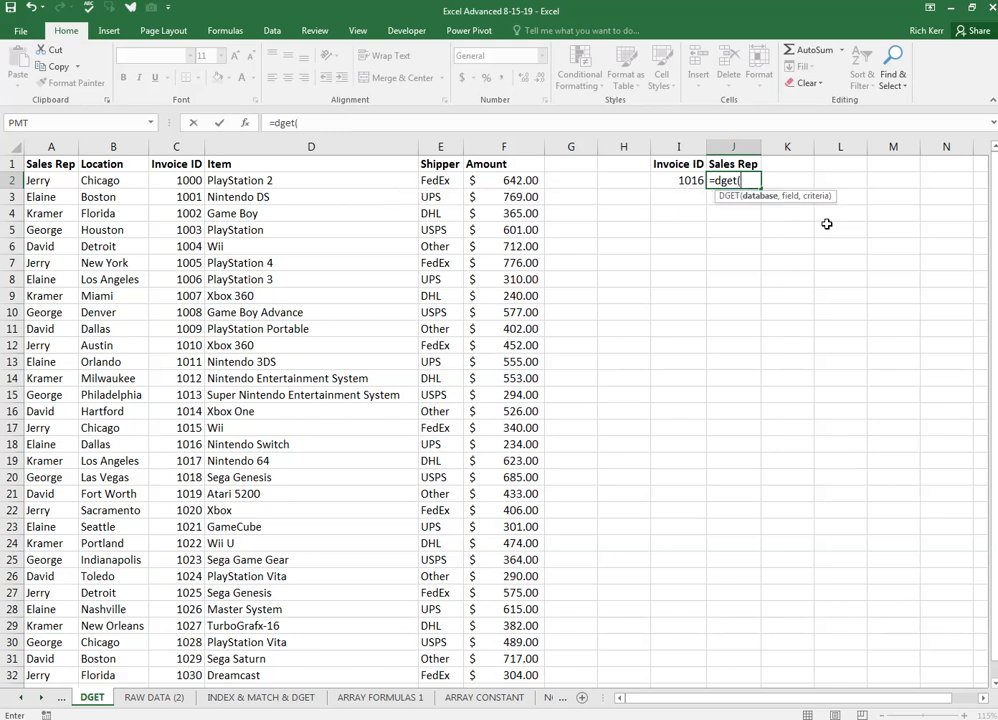
{"action": "mouse_move", "coordinate": [835, 224]}
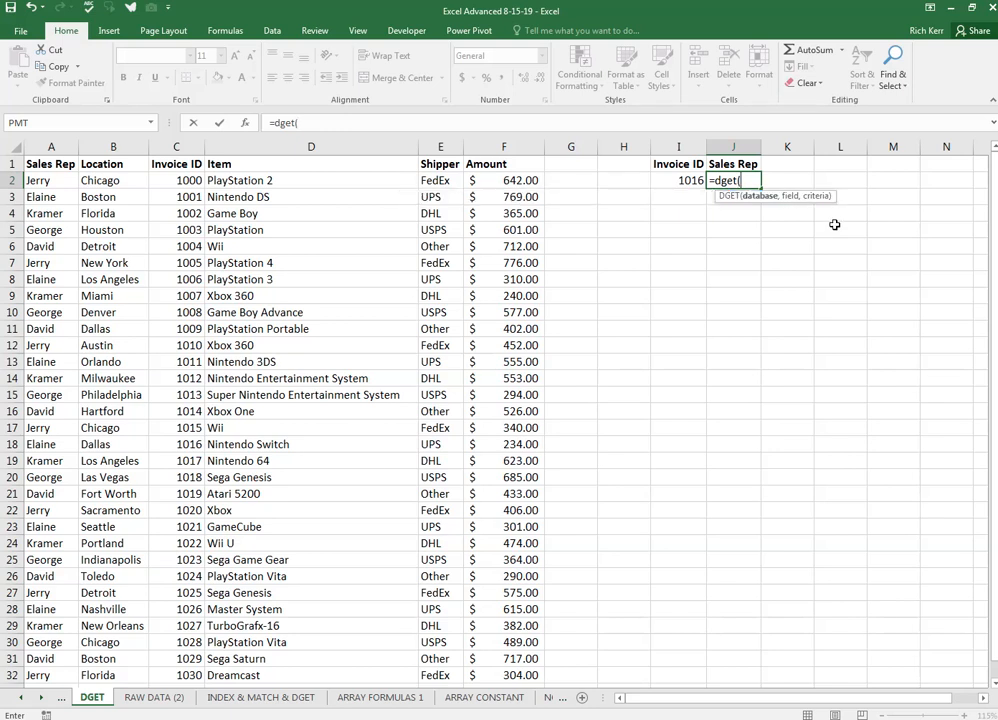
{"action": "mouse_move", "coordinate": [762, 202]}
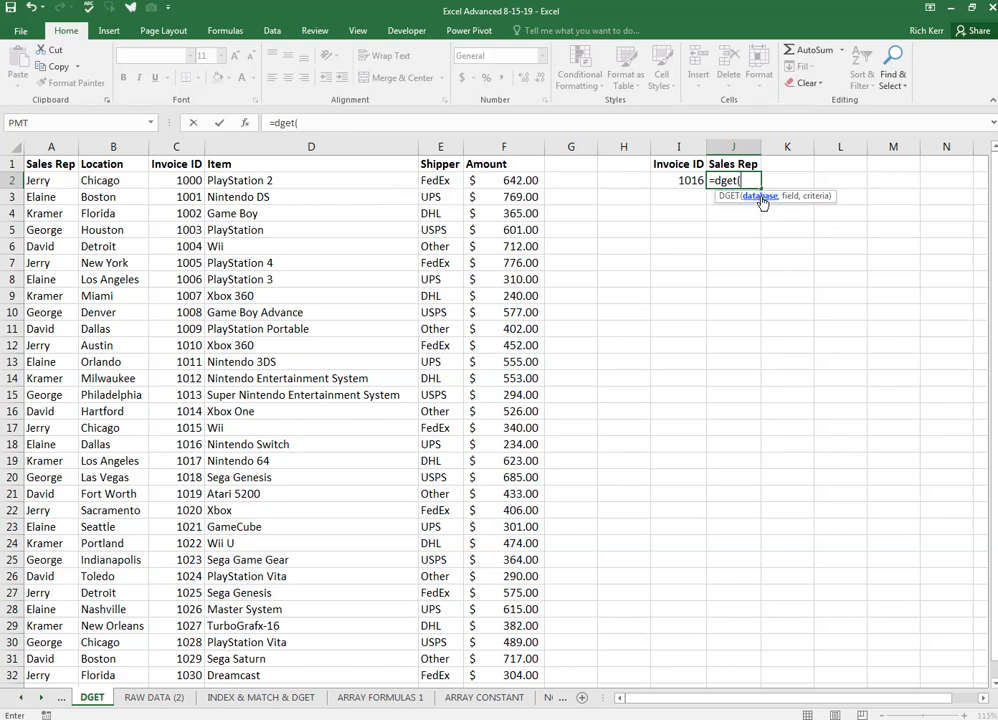
{"action": "mouse_move", "coordinate": [777, 259]}
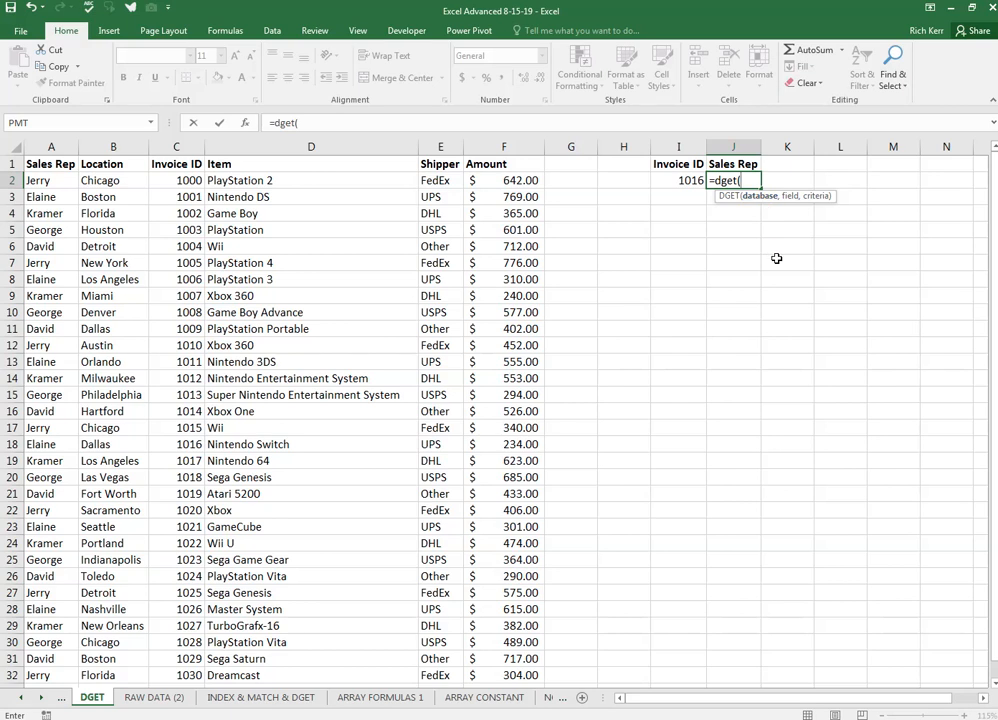
{"action": "type", "text": "invoiceData"}
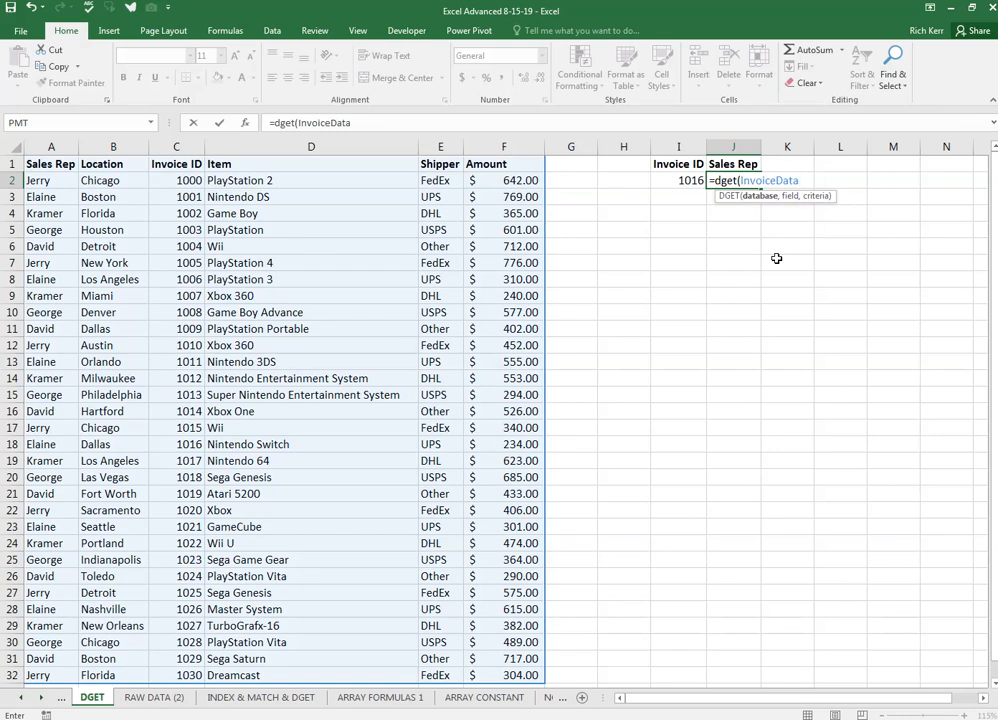
{"action": "type", "text": ","}
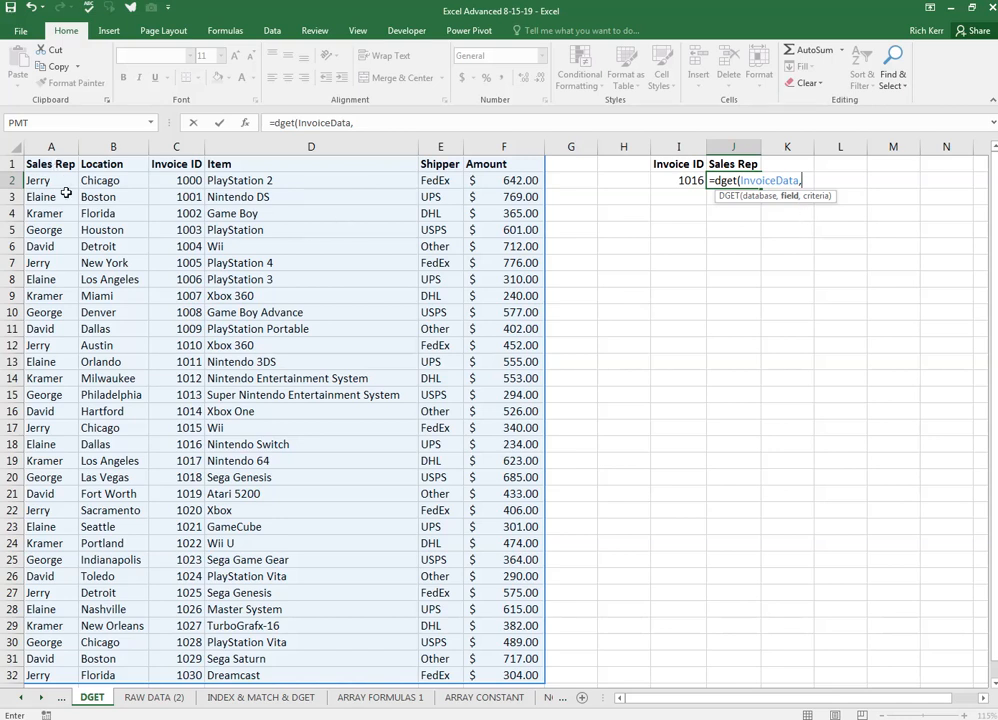
Add the Sales Rep header A1 as the DGET field argument.
{"action": "left_click", "coordinate": [51, 164]}
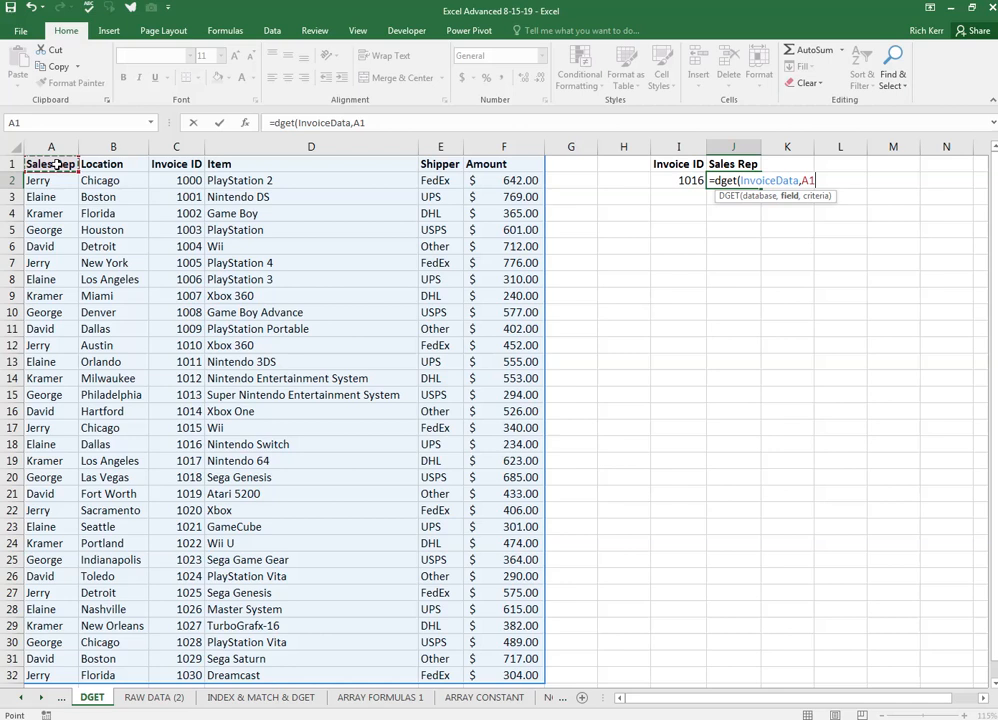
{"action": "type", "text": "\"Sale"}
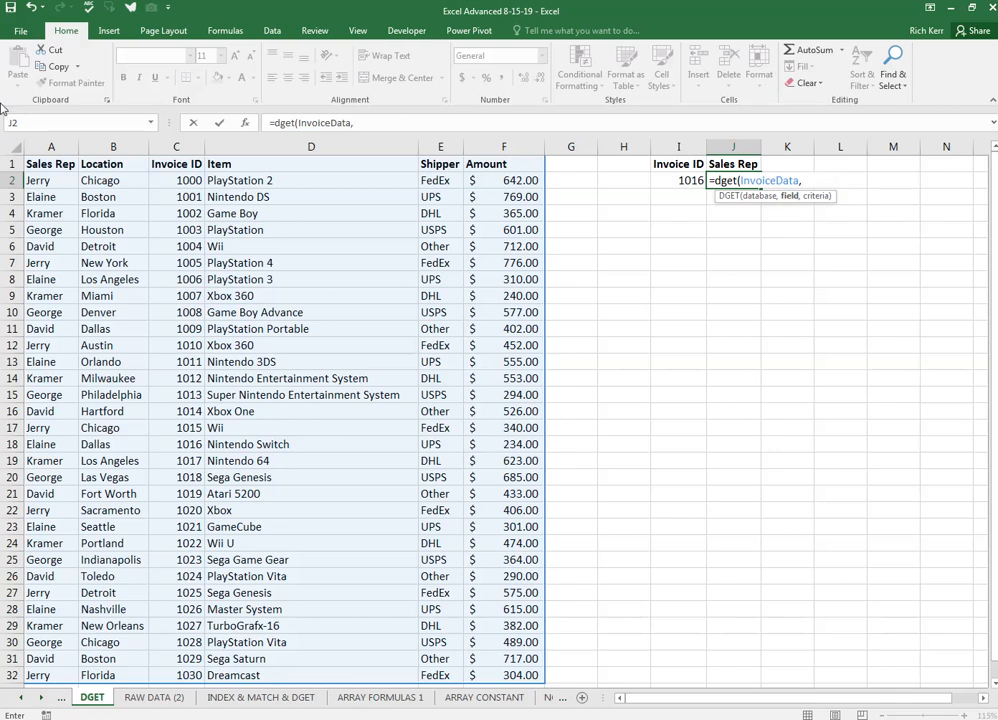
{"action": "left_click", "coordinate": [51, 164]}
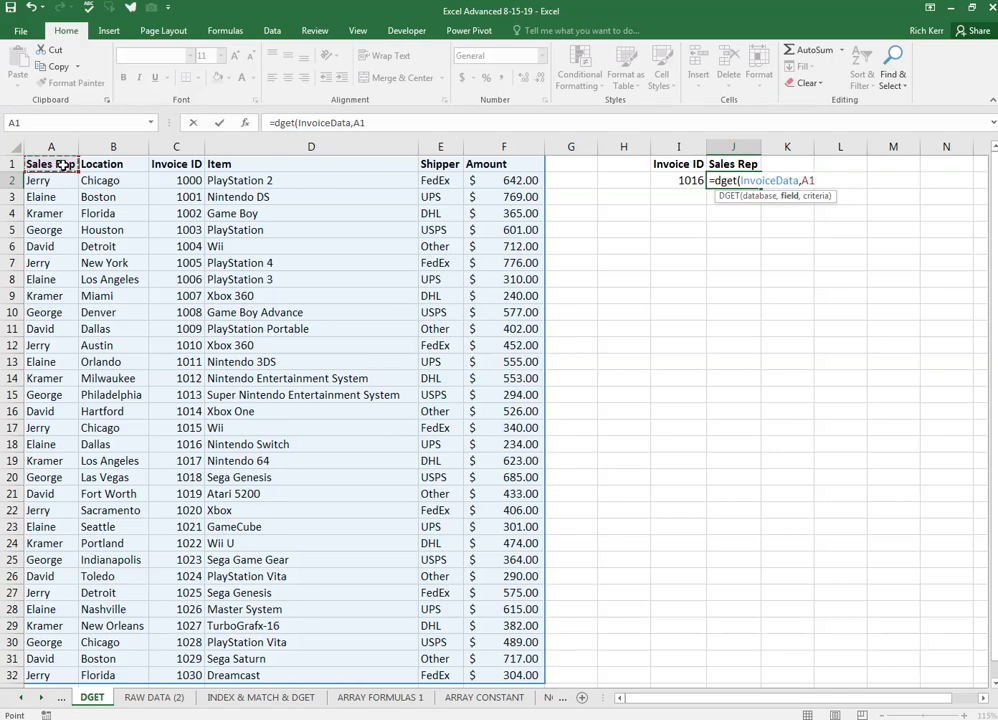
{"action": "type", "text": ","}
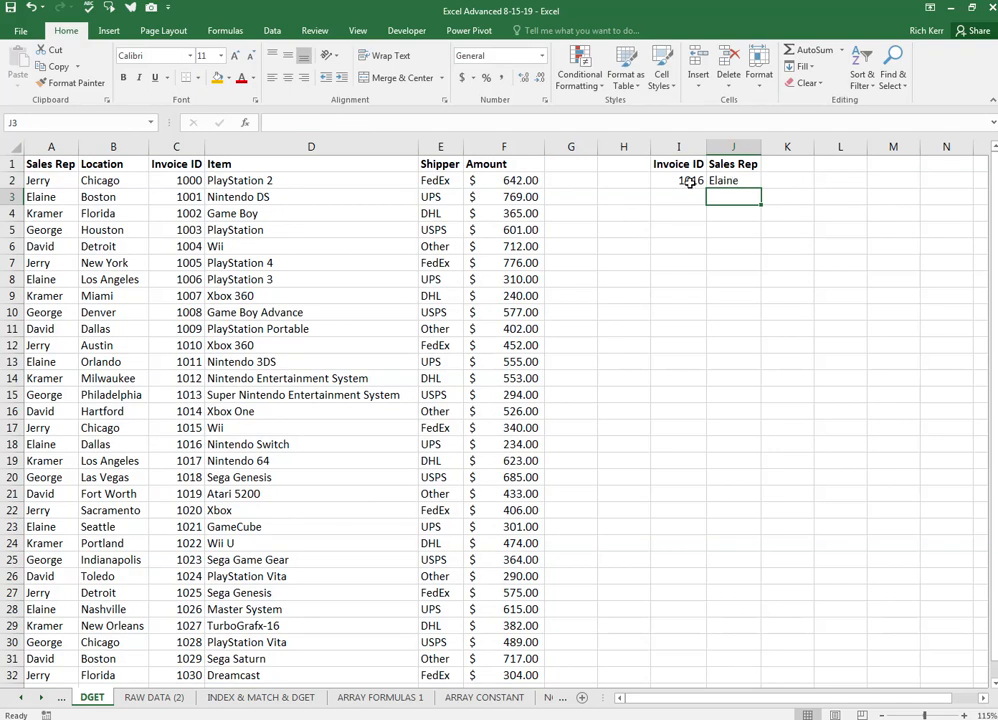
Reopen J2's =DGET(InvoiceData,A1,I1:I2) formula for editing.
{"action": "left_click", "coordinate": [733, 180]}
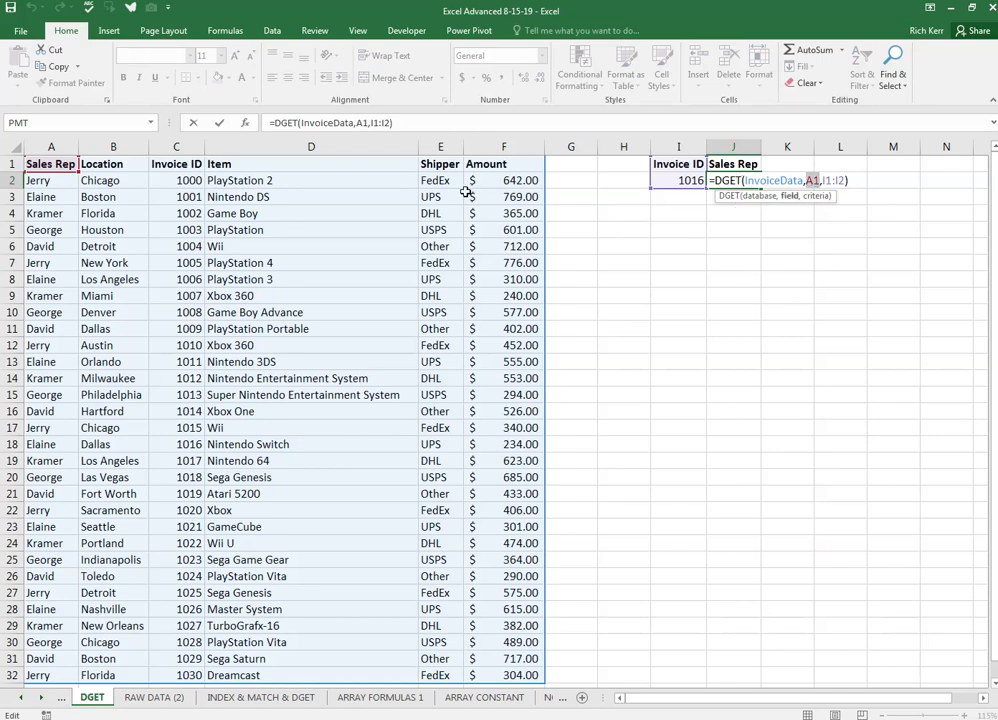
{"action": "mouse_move", "coordinate": [207, 203]}
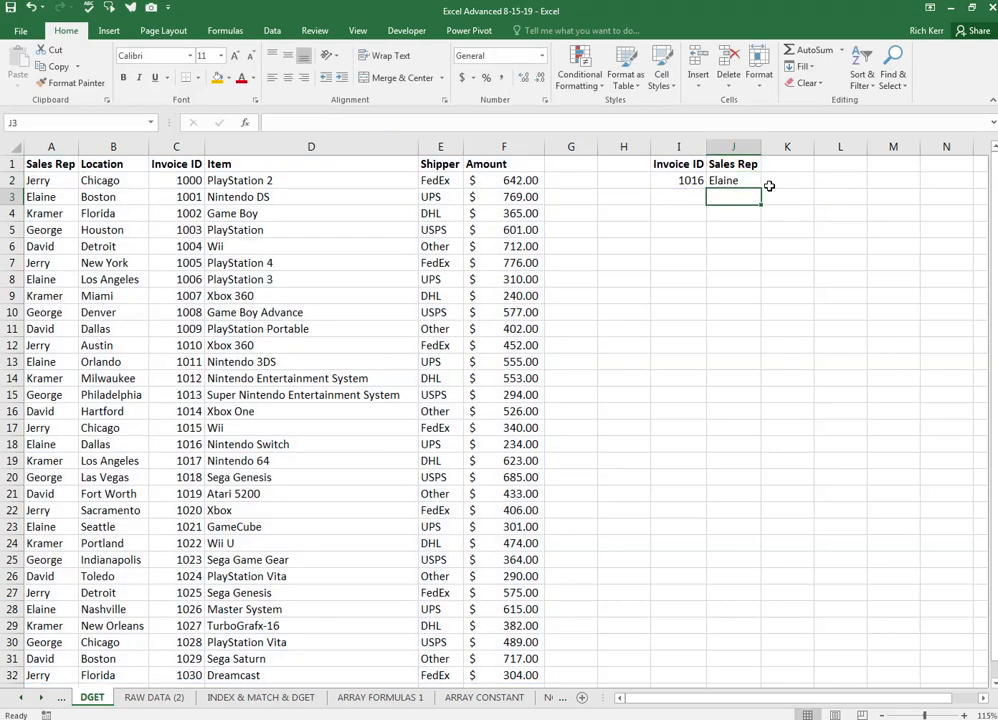
Change the lookup to =DGET(InvoiceData,J1,I1:I2) so Item returns Nintendo Switch.
{"action": "left_click", "coordinate": [733, 163]}
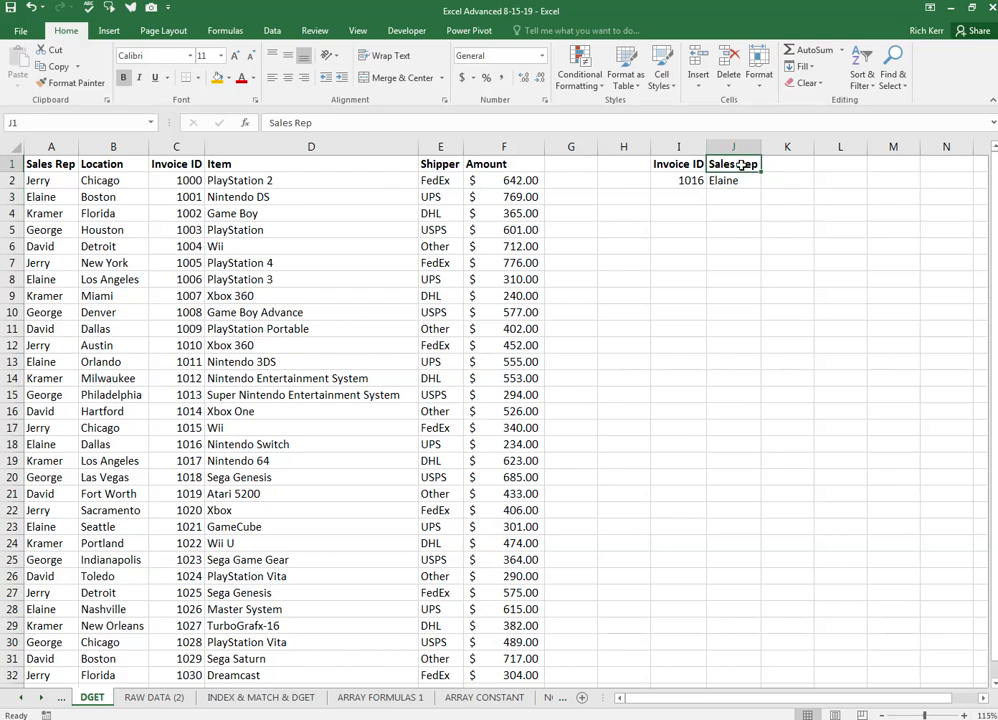
{"action": "mouse_move", "coordinate": [752, 209]}
{"action": "type", "text": "Item"}
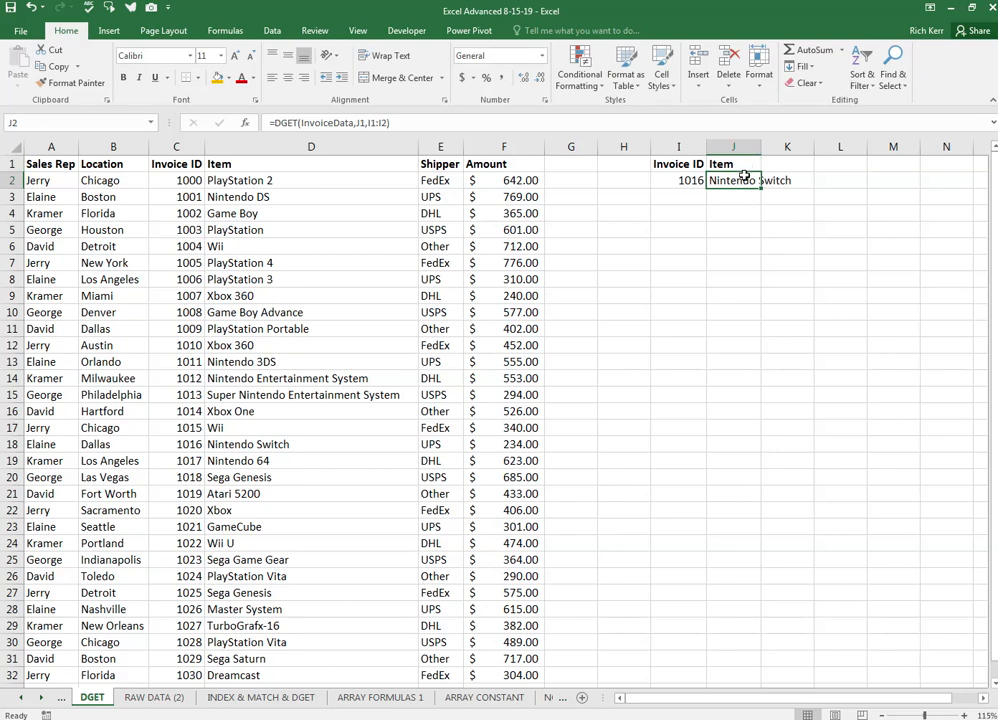
{"action": "mouse_move", "coordinate": [273, 265]}
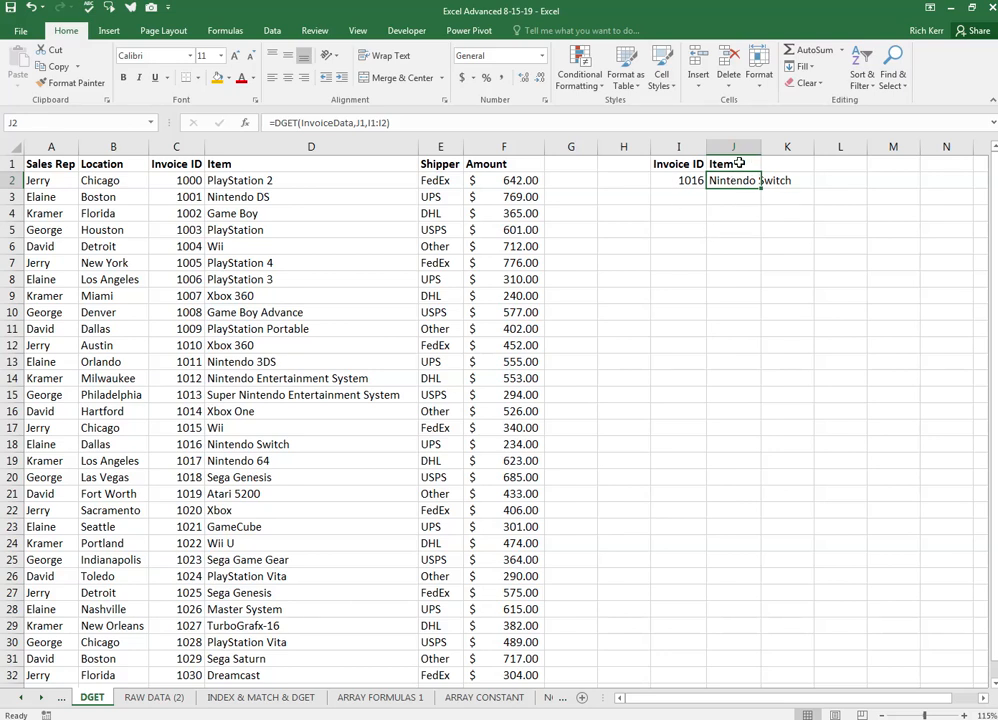
{"action": "left_click", "coordinate": [733, 164]}
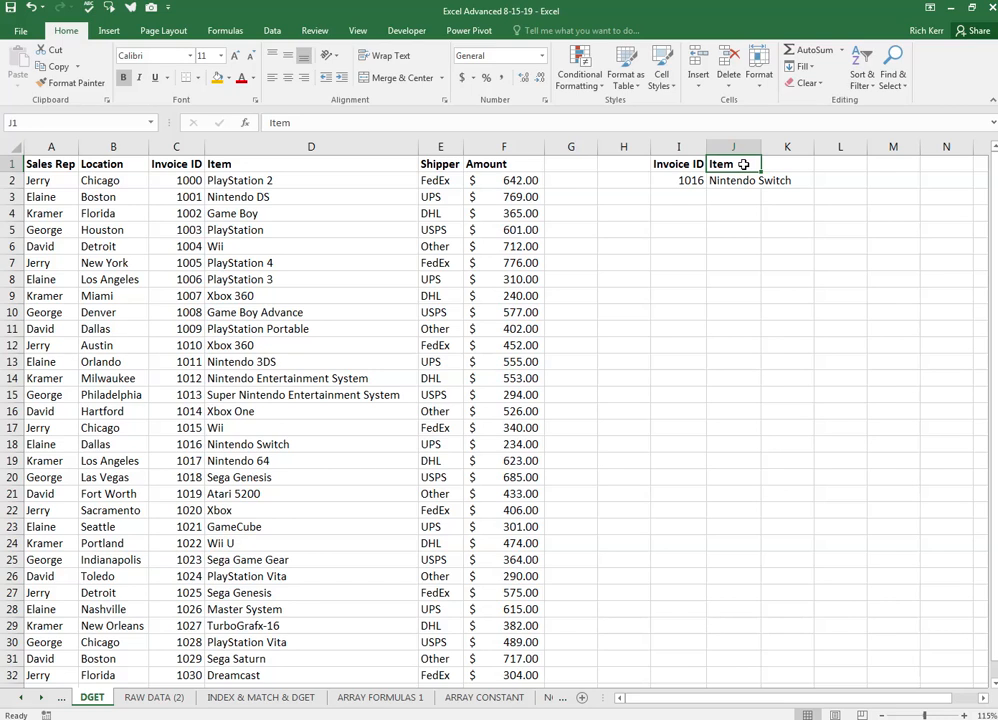
{"action": "type", "text": "=DGET(InvoiceData,J1,I1:I2)"}
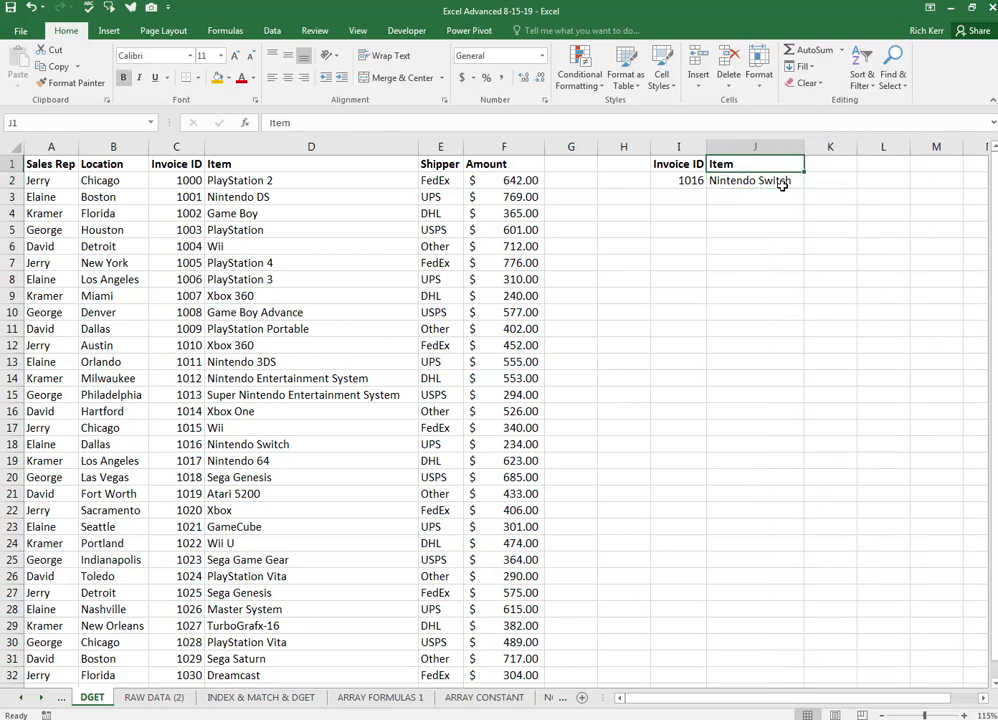
{"action": "mouse_move", "coordinate": [757, 163]}
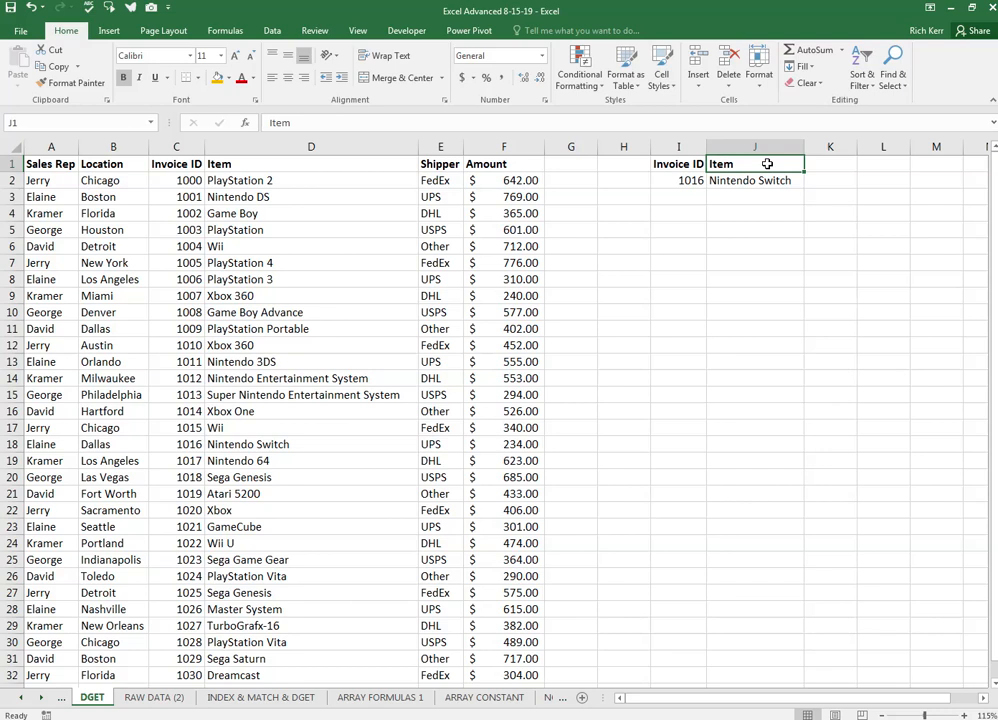
Try City in J1, then enter Location to get Dallas.
{"action": "type", "text": "City"}
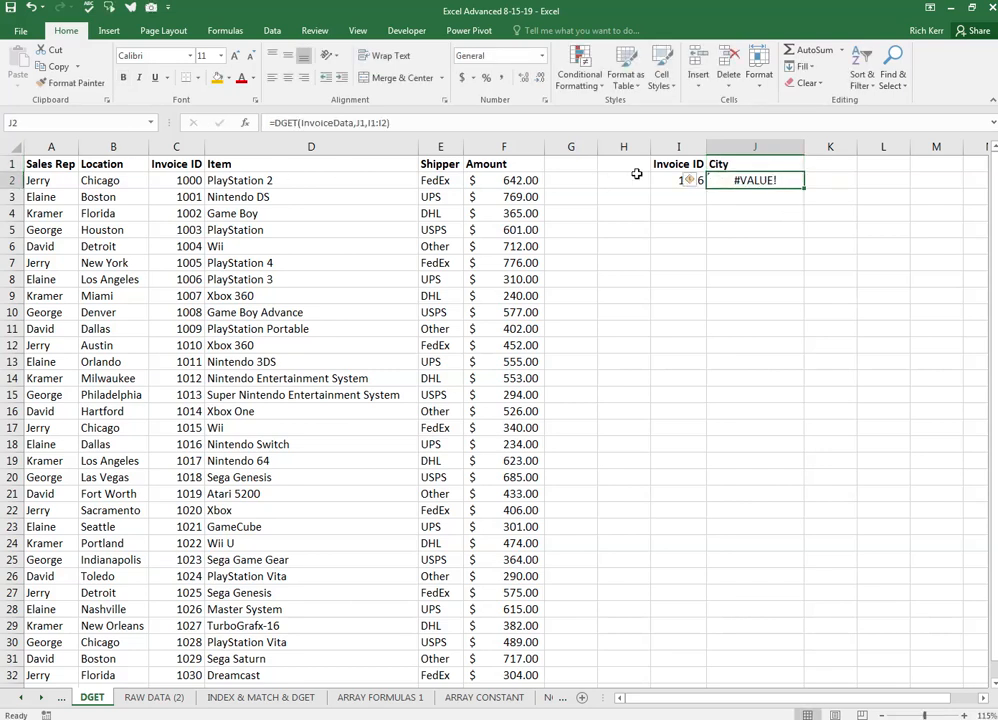
{"action": "type", "text": "Location"}
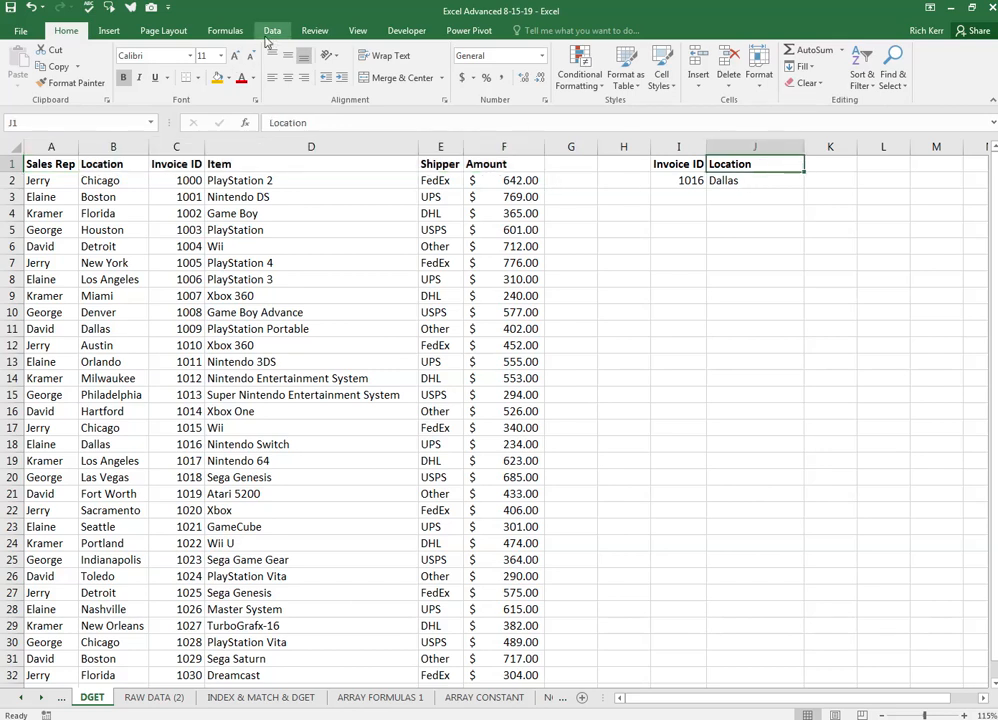
Add List data validation to J1 with source =invoicedataheaders.
{"action": "left_click", "coordinate": [272, 30]}
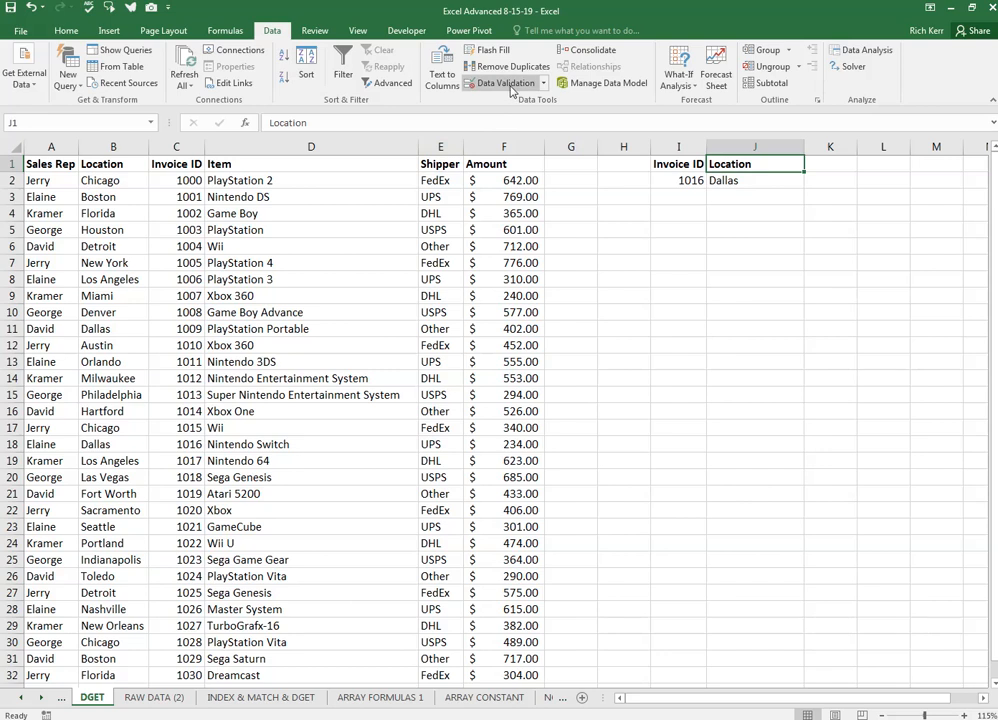
{"action": "left_click", "coordinate": [501, 83]}
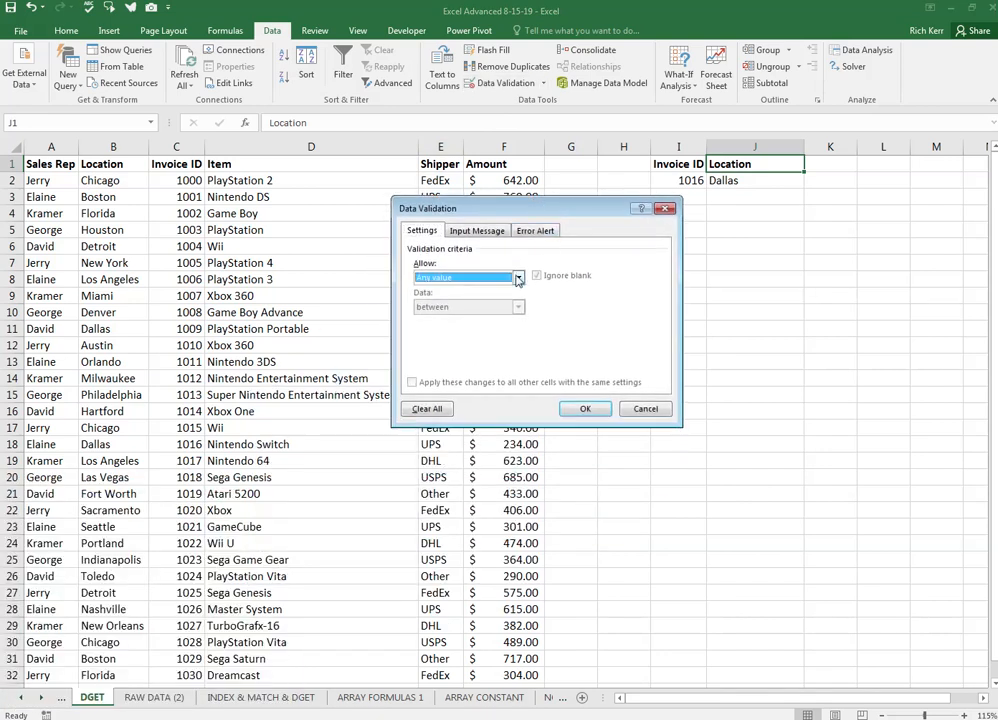
{"action": "left_click", "coordinate": [516, 277]}
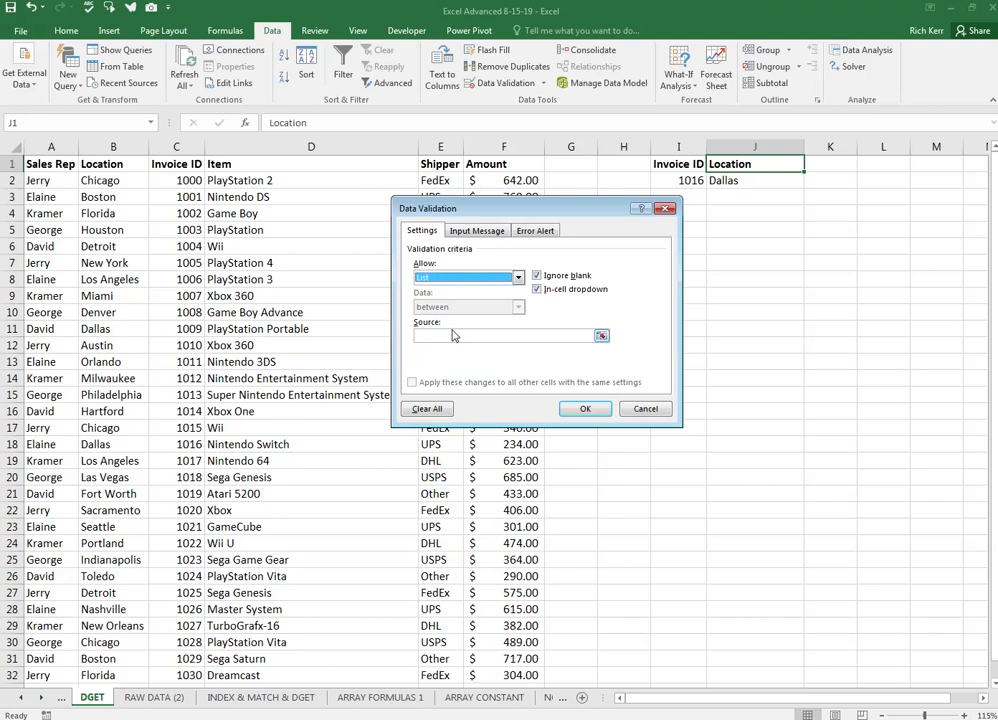
{"action": "type", "text": "="}
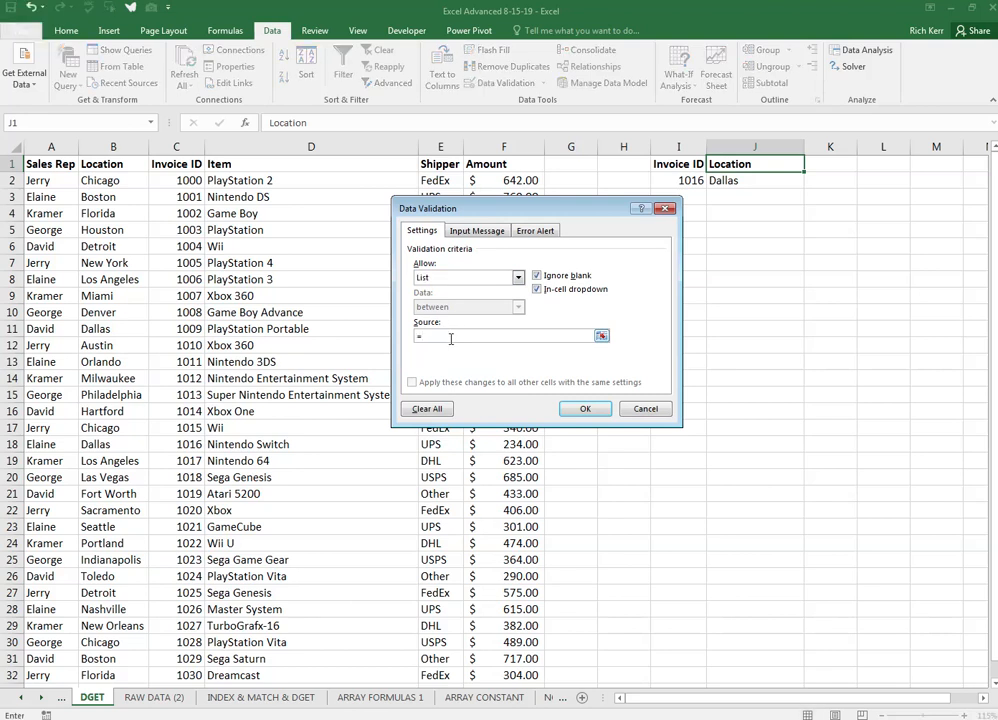
{"action": "type", "text": "invoicedata"}
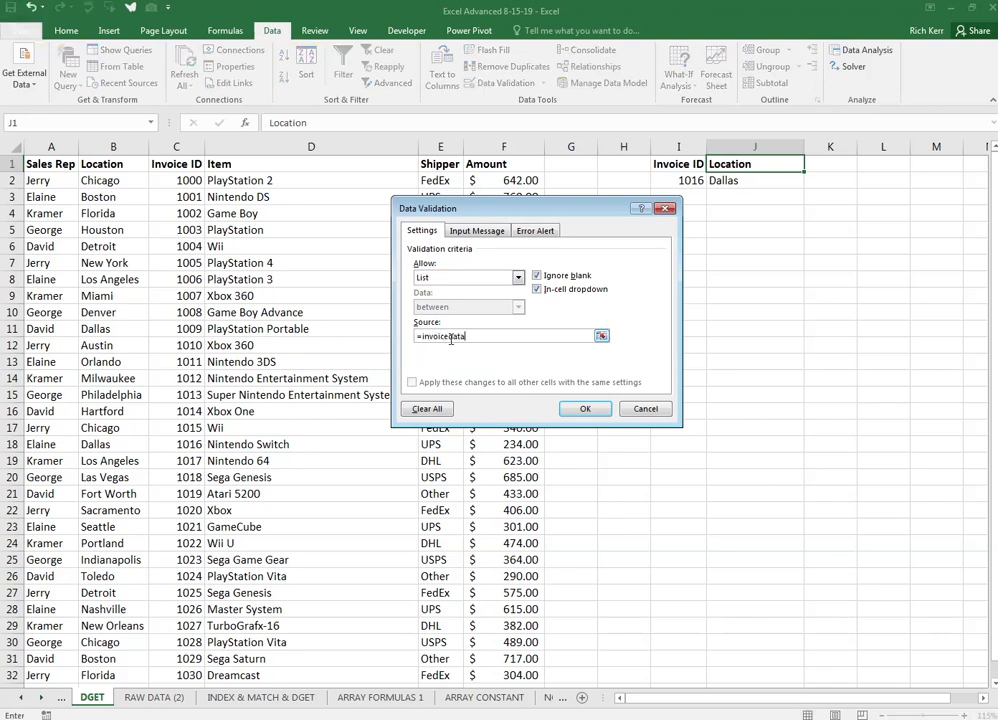
{"action": "type", "text": "headers"}
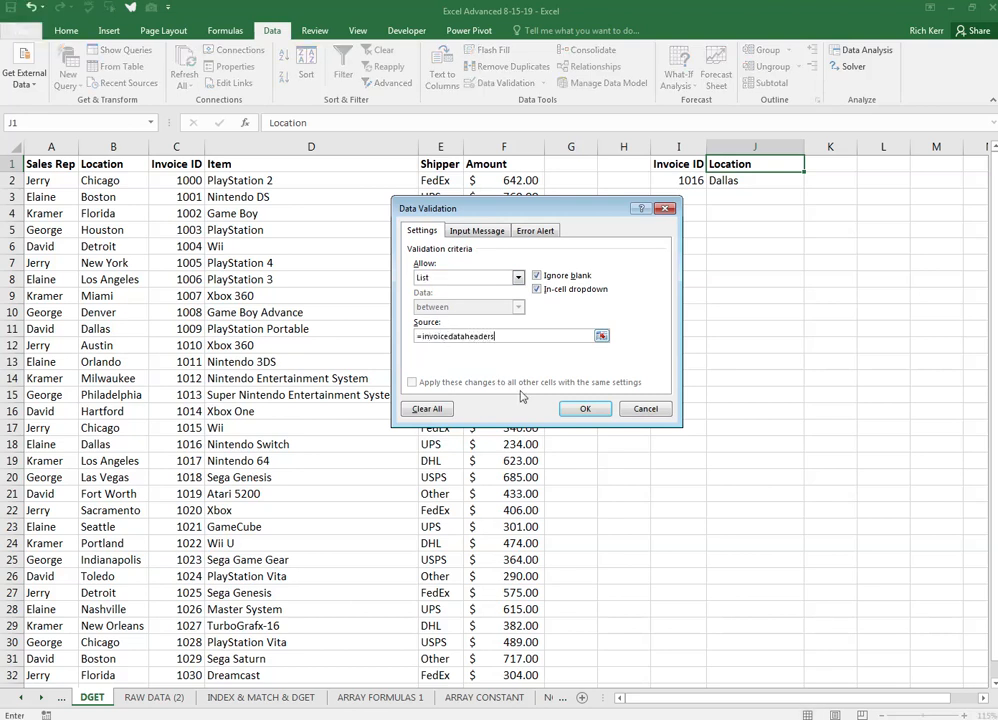
{"action": "left_click", "coordinate": [585, 408]}
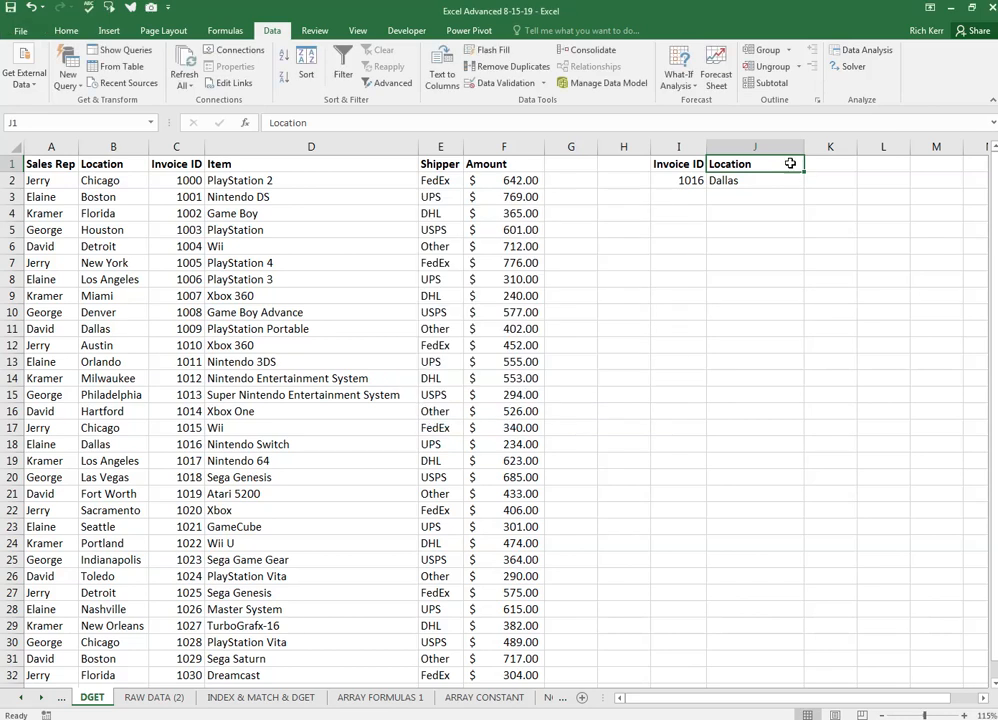
{"action": "left_click", "coordinate": [810, 163]}
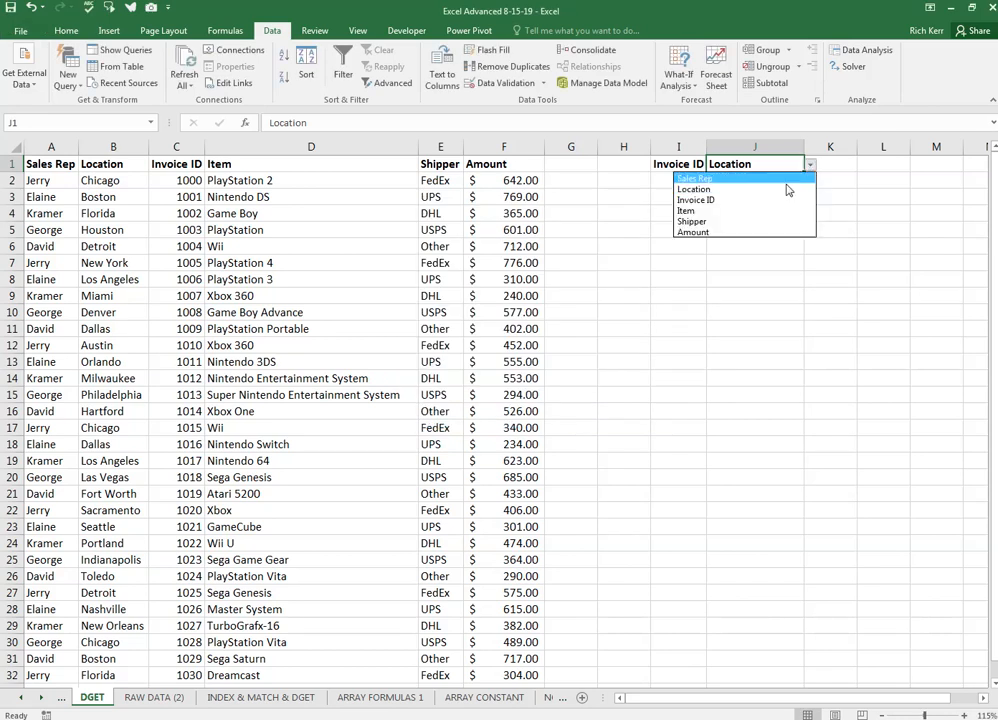
{"action": "left_click", "coordinate": [686, 210]}
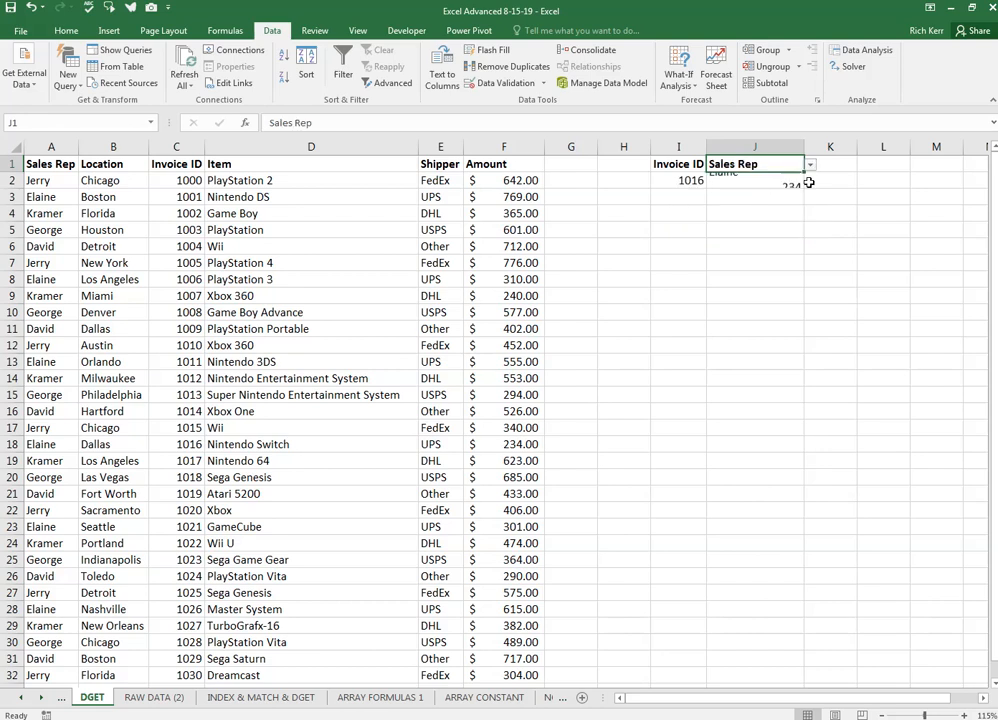
{"action": "left_click", "coordinate": [809, 164]}
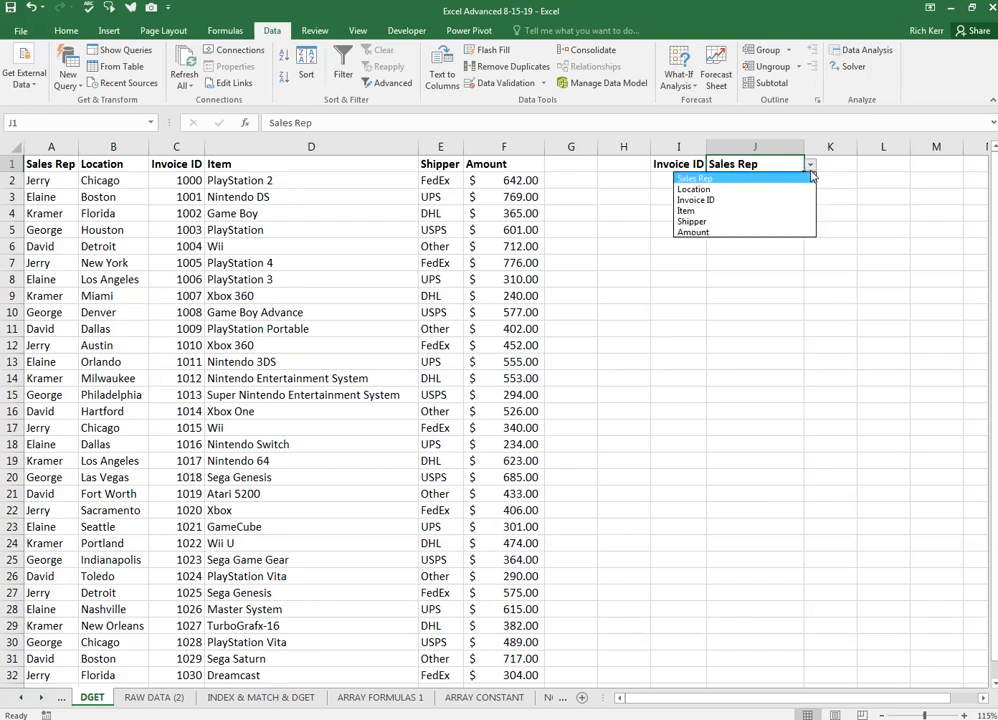
{"action": "left_click", "coordinate": [694, 189]}
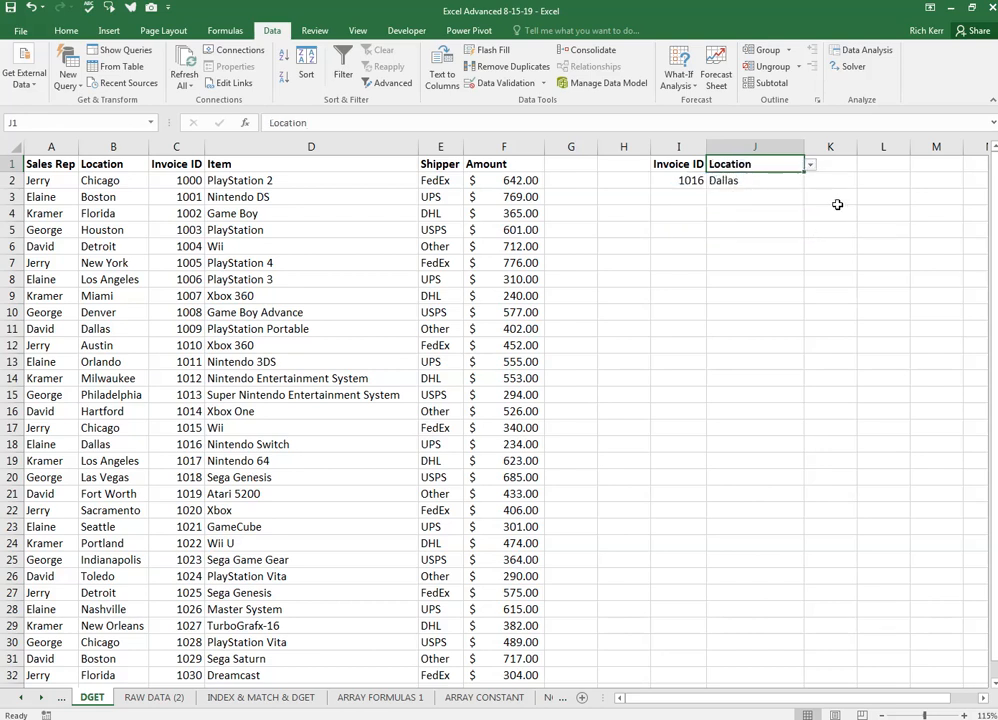
{"action": "left_click", "coordinate": [755, 180]}
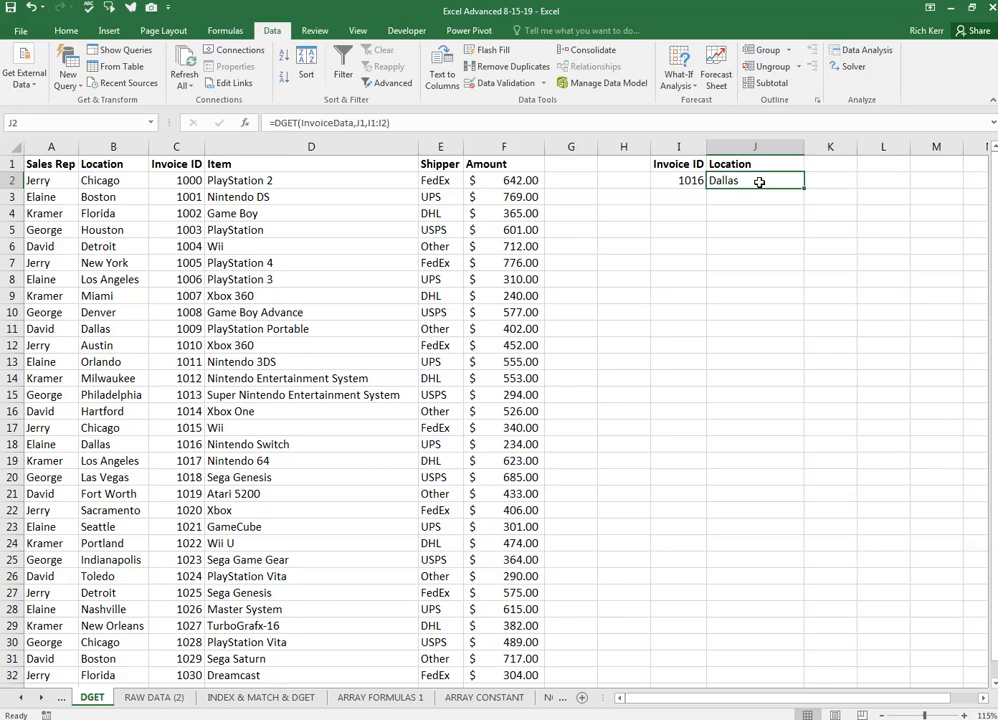
{"action": "double_click", "coordinate": [755, 180]}
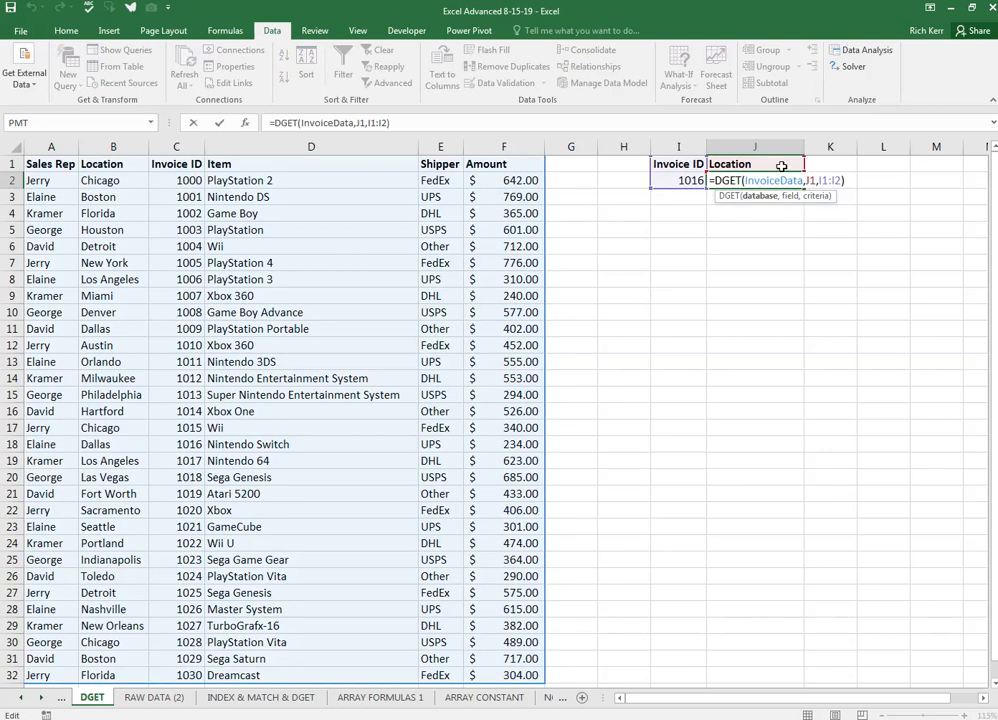
{"action": "mouse_move", "coordinate": [238, 172]}
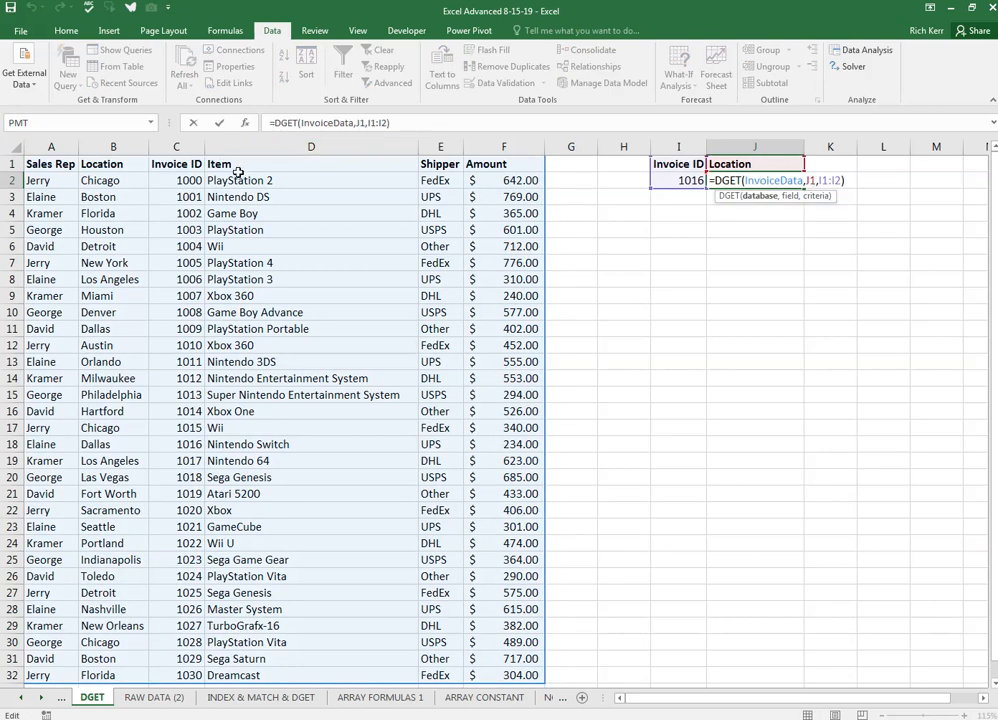